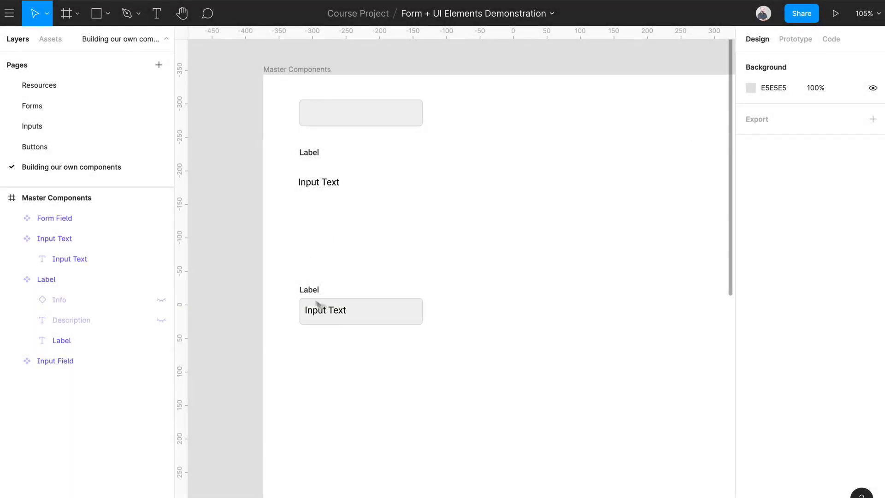
Drag a Form Field master instance onto the canvas and select its label text
{"action": "left_click", "coordinate": [360, 304]}
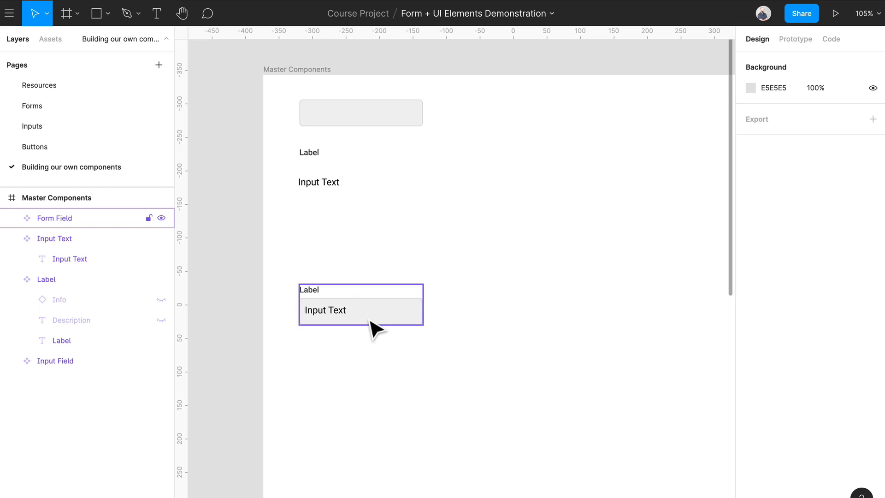
{"action": "mouse_move", "coordinate": [374, 336]}
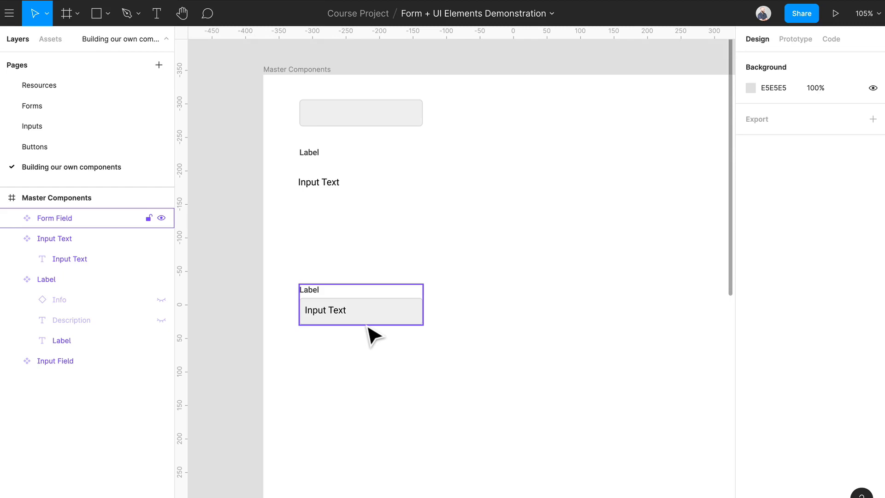
{"action": "left_click", "coordinate": [389, 361]}
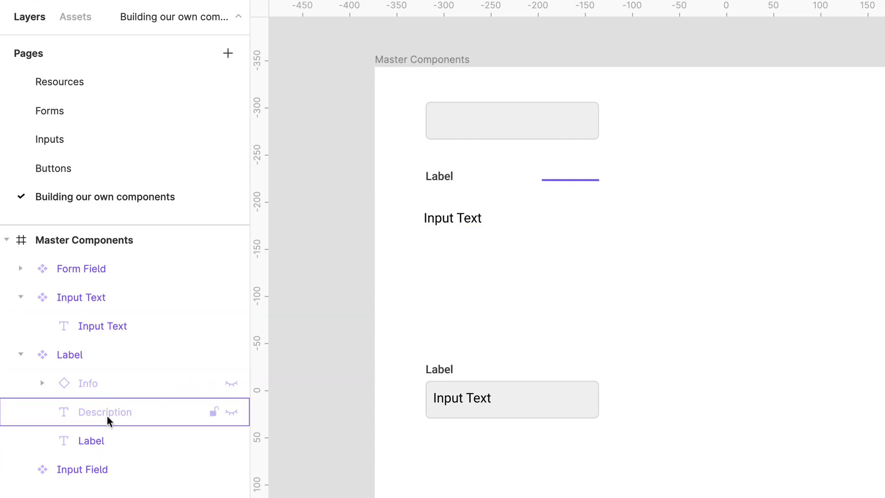
{"action": "mouse_move", "coordinate": [138, 418]}
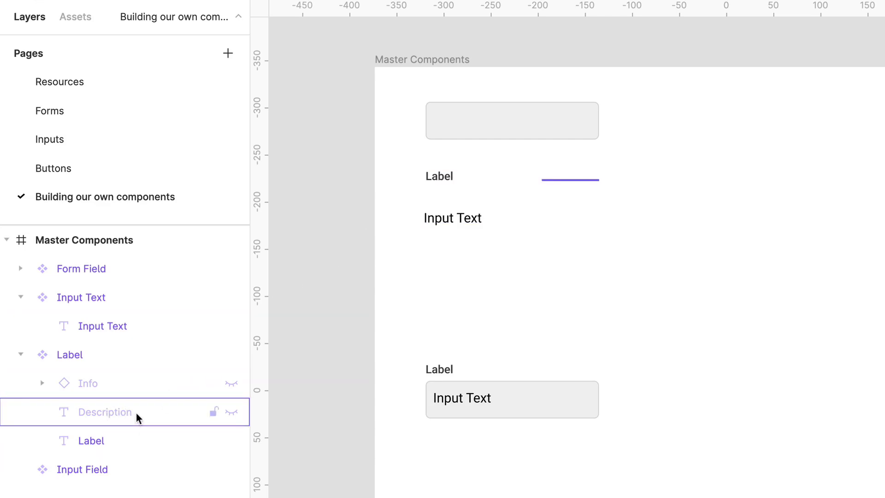
{"action": "left_click", "coordinate": [81, 268]}
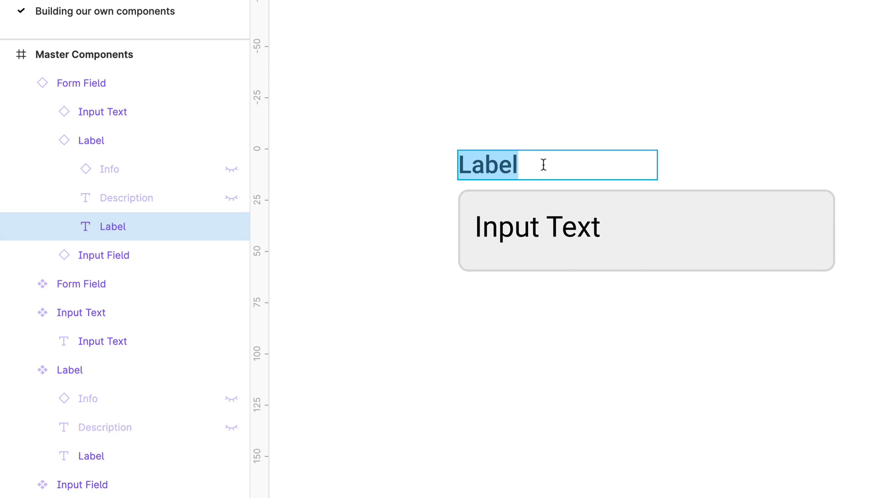
Type 'Date' as the label, reveal the description and enter 'Optional'
{"action": "type", "text": "Da"}
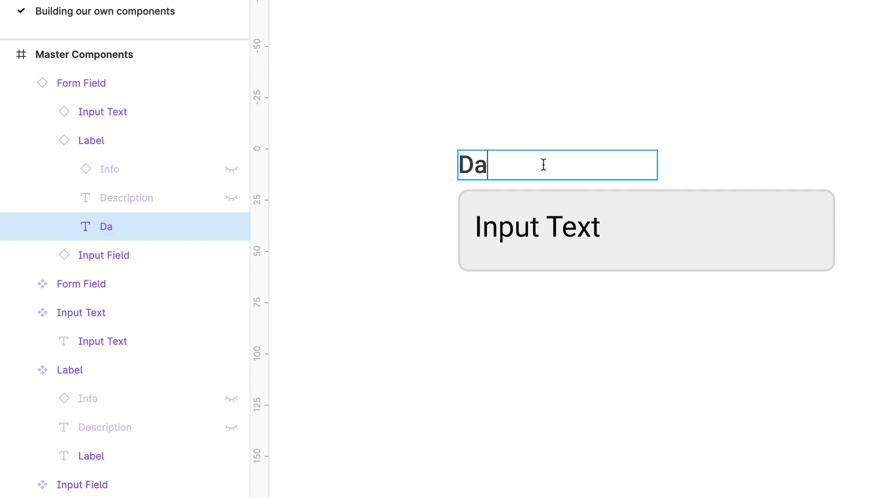
{"action": "type", "text": "te"}
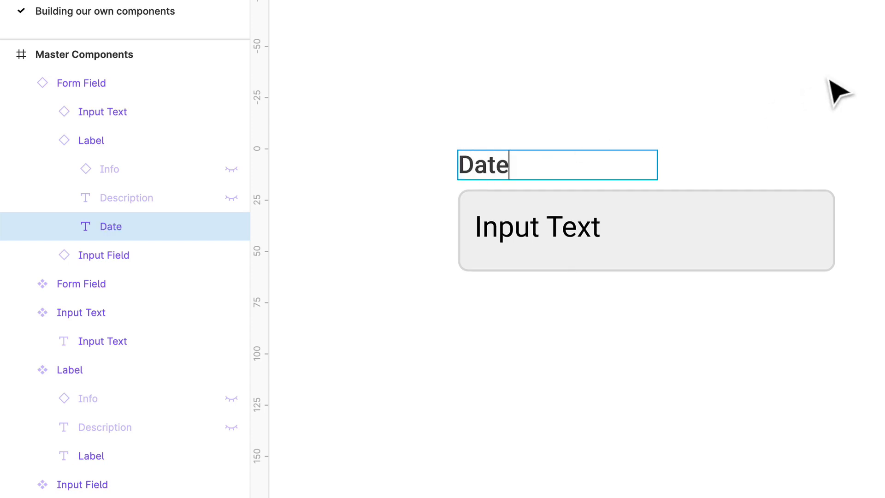
{"action": "left_click", "coordinate": [90, 140]}
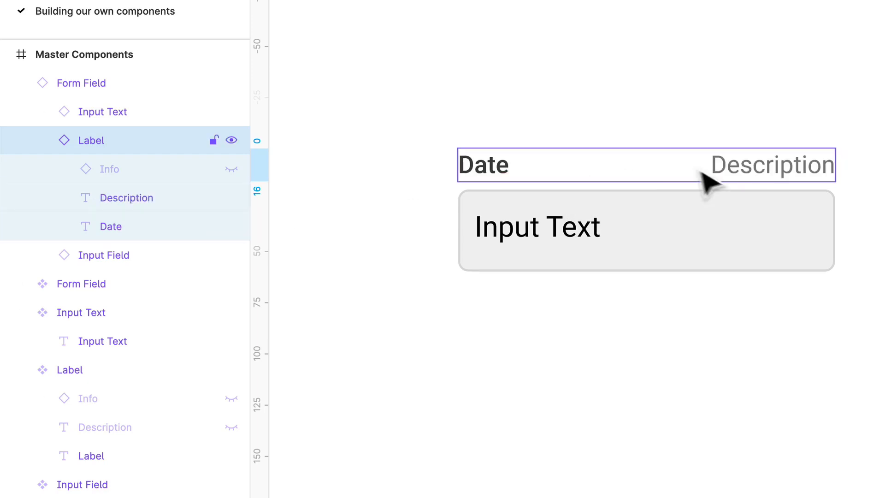
{"action": "type", "text": "0"}
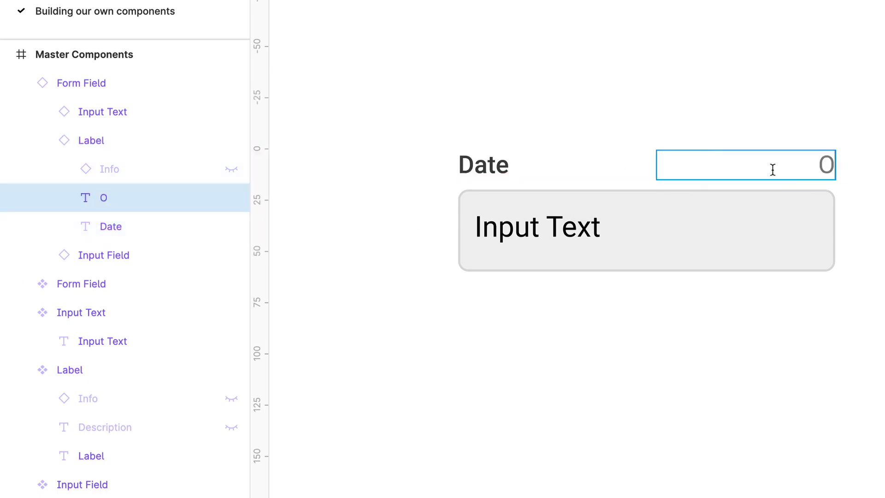
{"action": "type", "text": "ptional"}
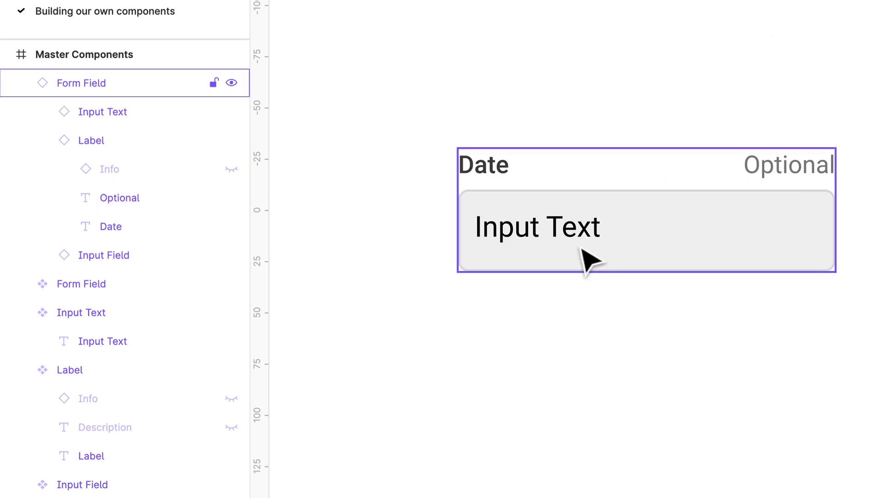
{"action": "double_click", "coordinate": [536, 226]}
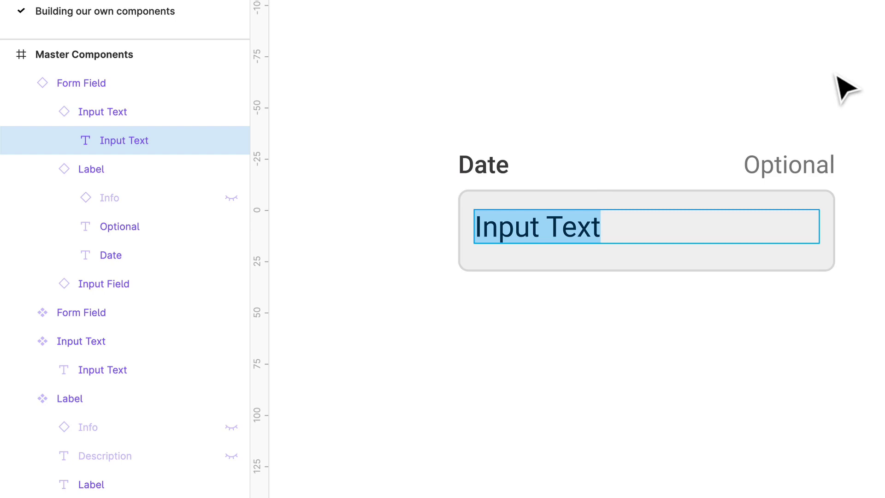
{"action": "mouse_move", "coordinate": [704, 219]}
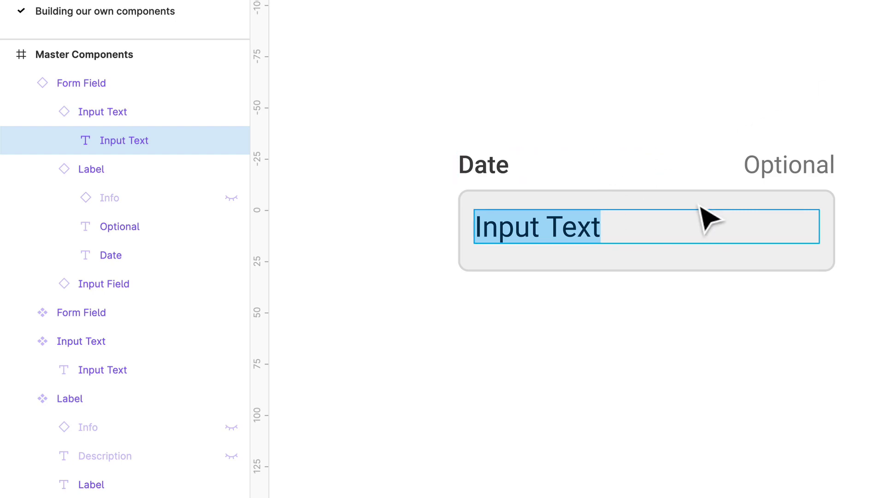
{"action": "mouse_move", "coordinate": [660, 225]}
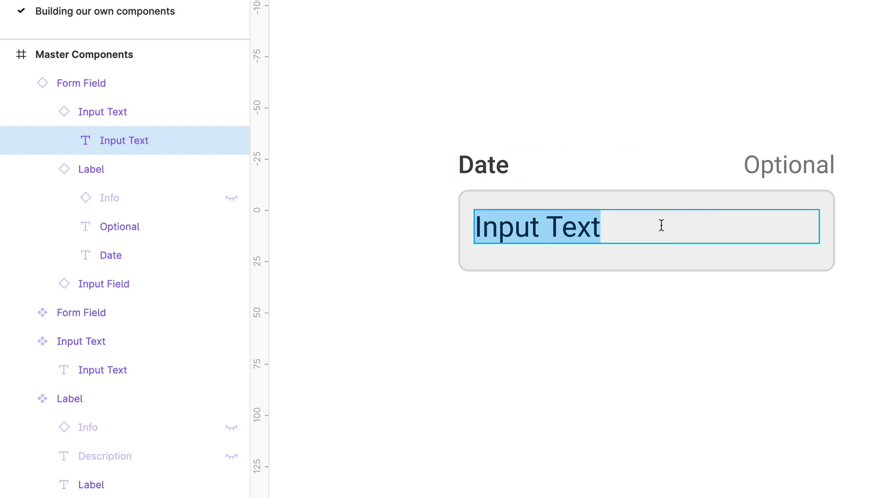
Enter 'Placeholder' as the input text, then preview and reselect the Date instance
{"action": "type", "text": "P"}
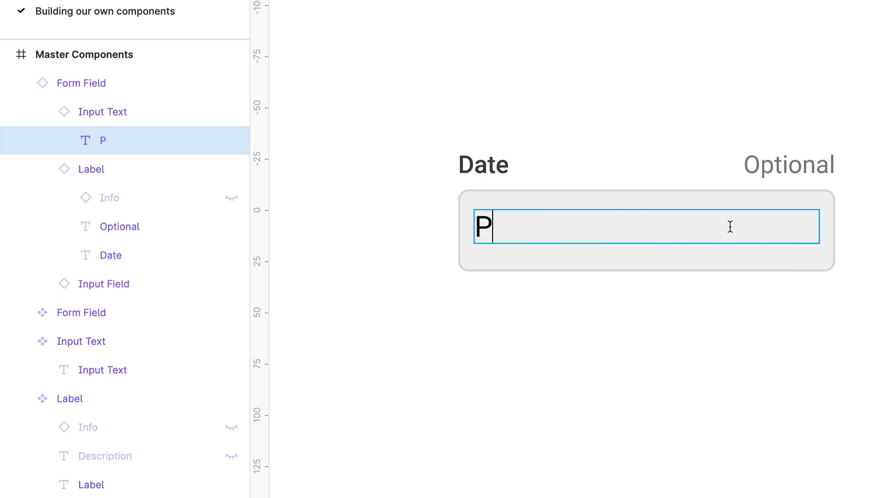
{"action": "type", "text": "laceholder"}
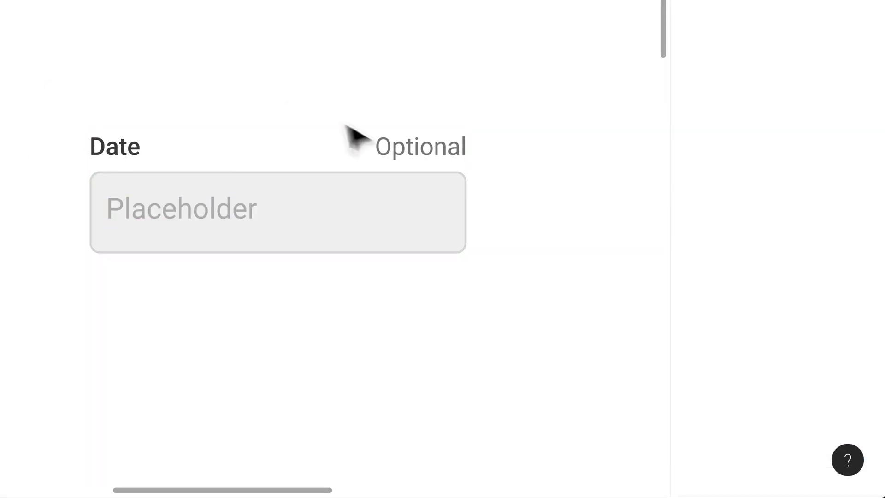
{"action": "mouse_move", "coordinate": [217, 322]}
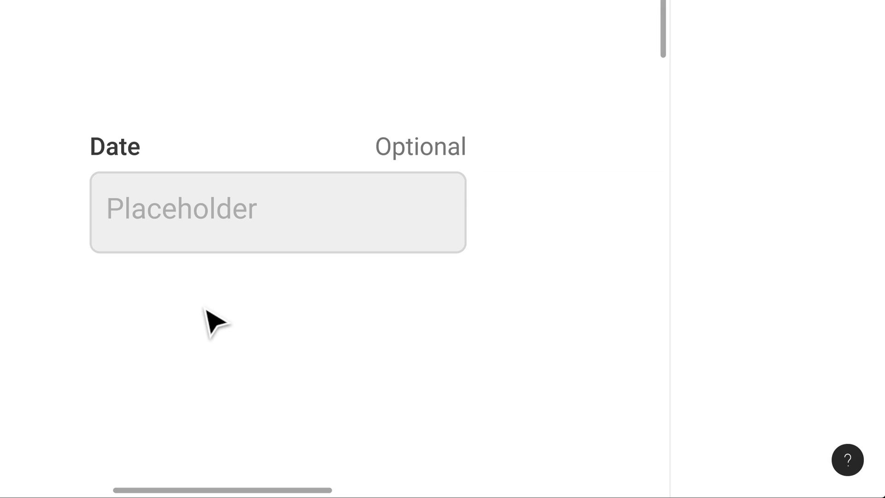
{"action": "left_click", "coordinate": [277, 212]}
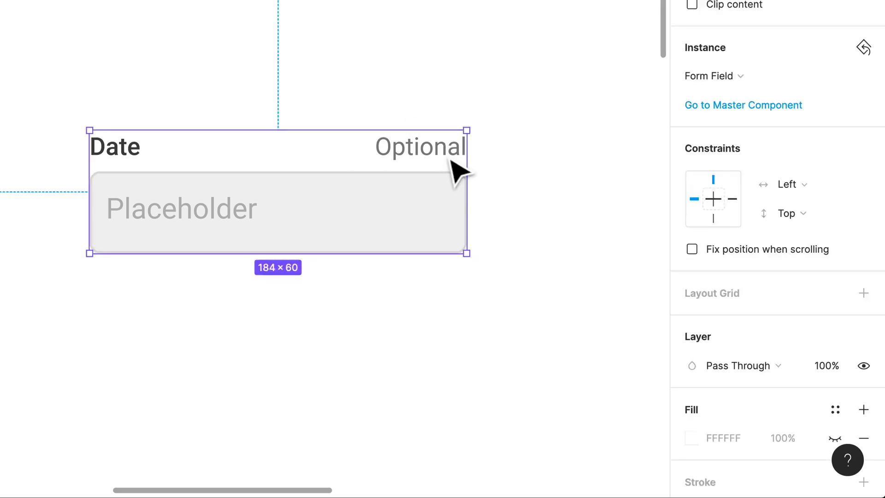
{"action": "left_click", "coordinate": [420, 146]}
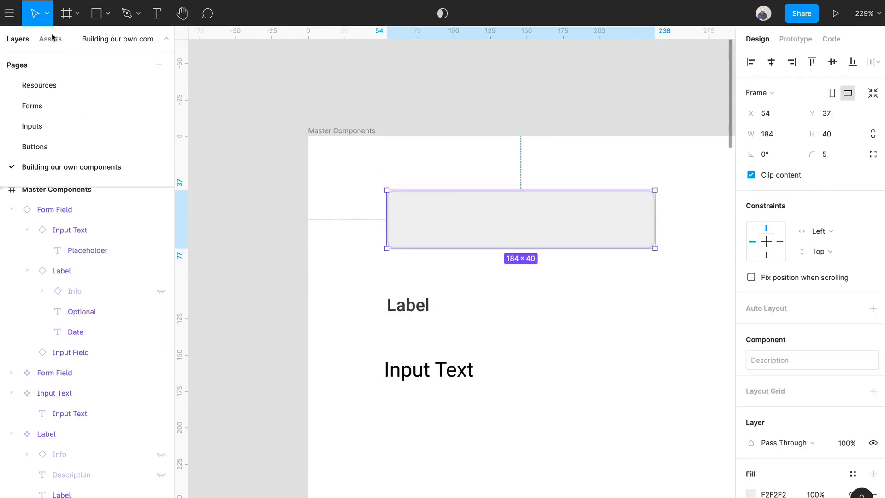
Drag the calendar icon from the Assets library into the Input Field master
{"action": "left_click", "coordinate": [51, 39]}
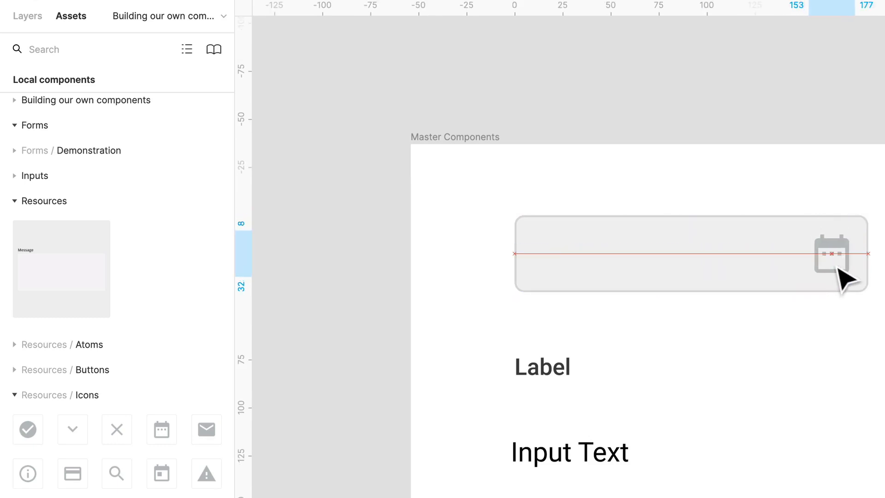
{"action": "left_click", "coordinate": [834, 252]}
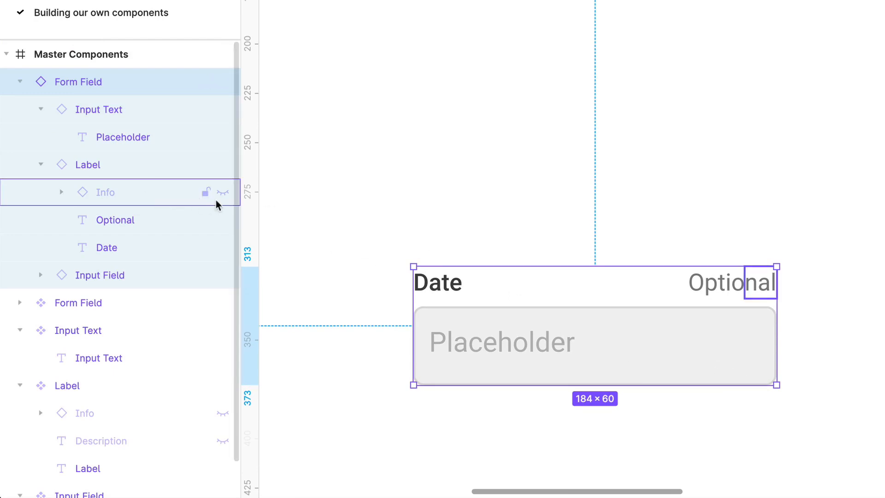
Expand the instance's Input Field layers and select the nested Date Range icon
{"action": "left_click", "coordinate": [40, 274]}
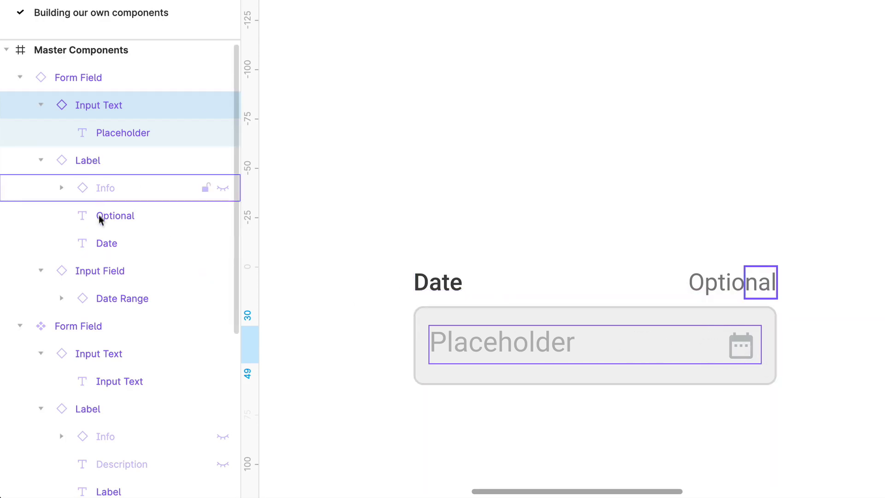
{"action": "left_click", "coordinate": [106, 243]}
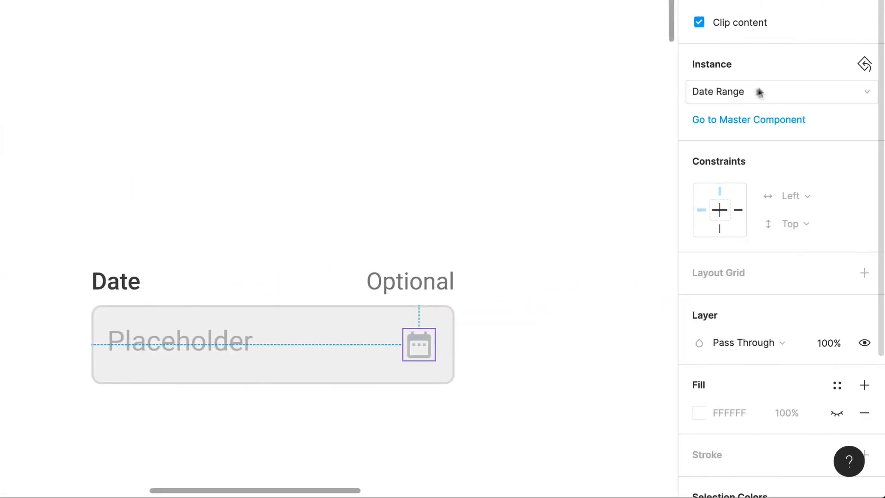
Swap the icon instance through Today and Warning, ending on Check
{"action": "left_click", "coordinate": [779, 91]}
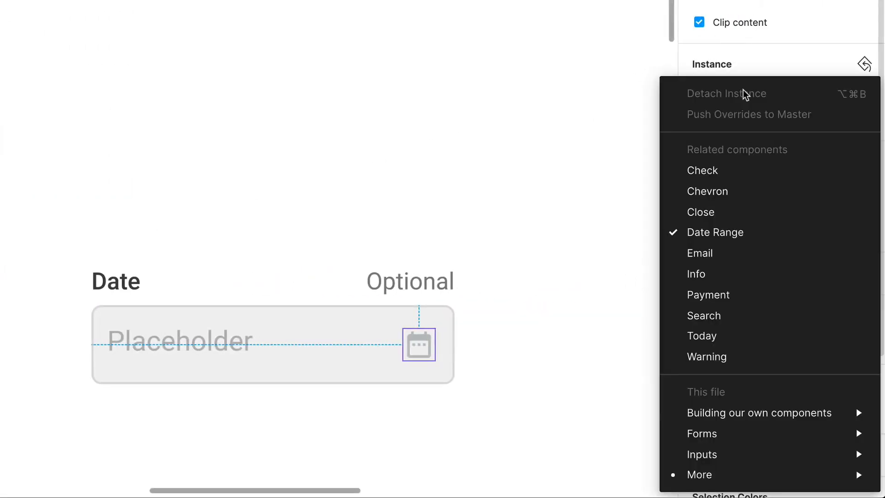
{"action": "mouse_move", "coordinate": [715, 232]}
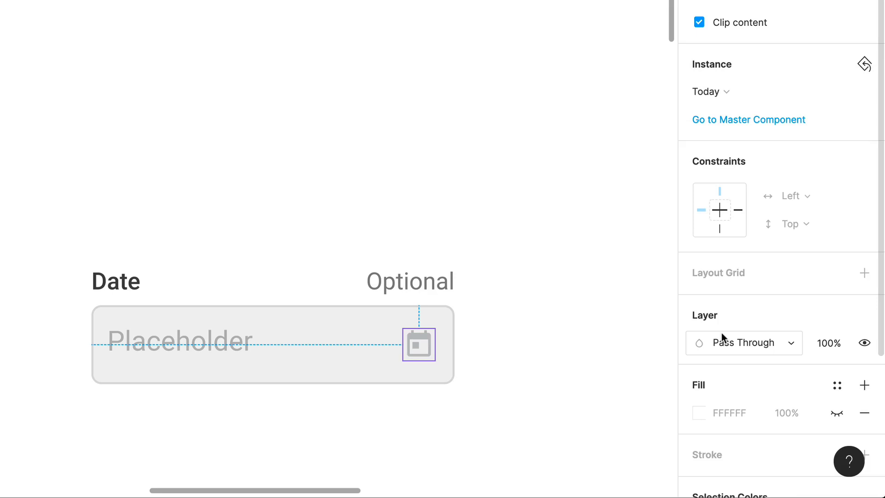
{"action": "left_click", "coordinate": [709, 92]}
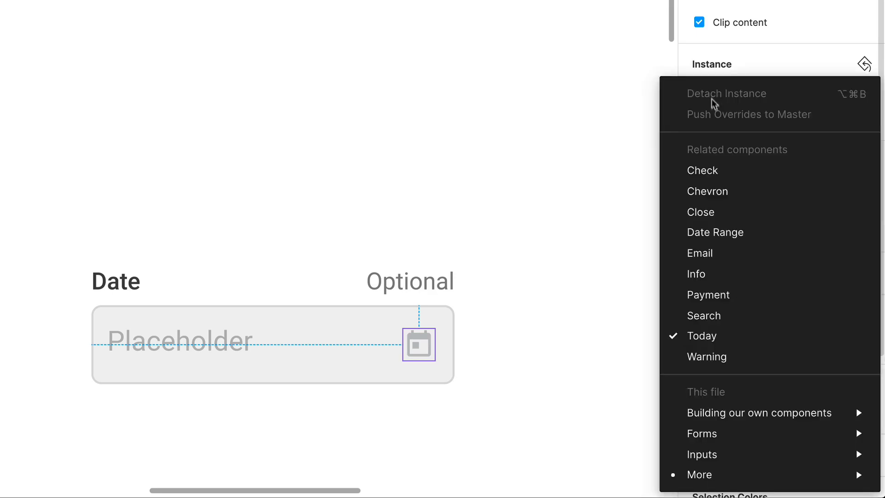
{"action": "left_click", "coordinate": [707, 356]}
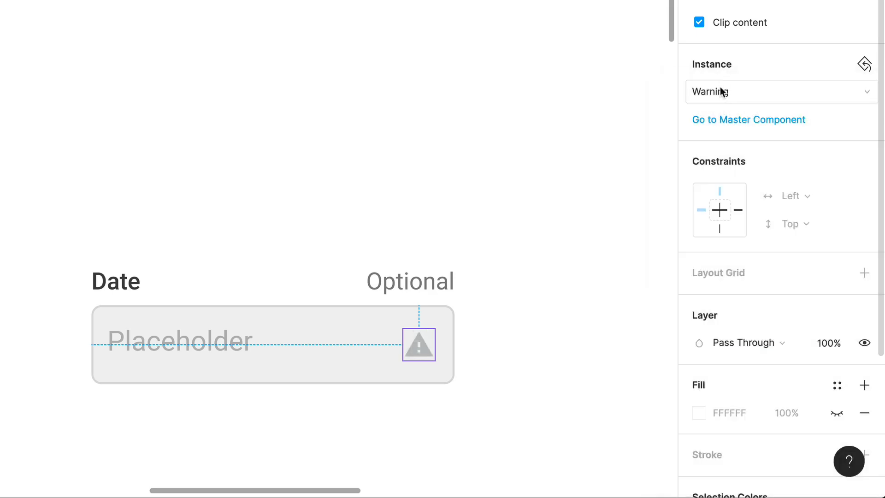
{"action": "left_click", "coordinate": [780, 91]}
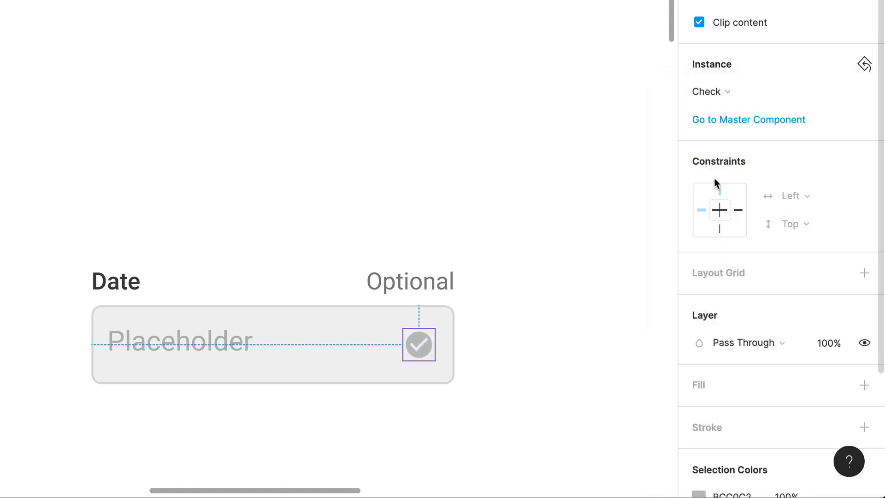
{"action": "mouse_move", "coordinate": [547, 234]}
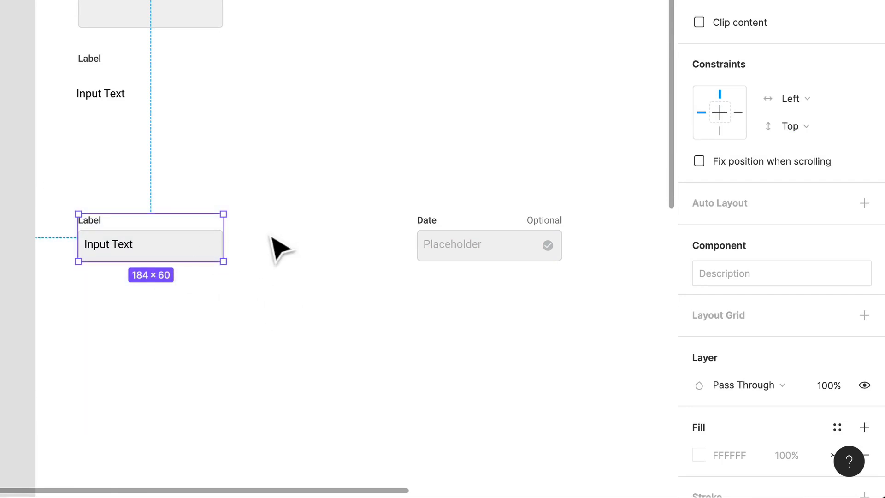
{"action": "mouse_move", "coordinate": [329, 271]}
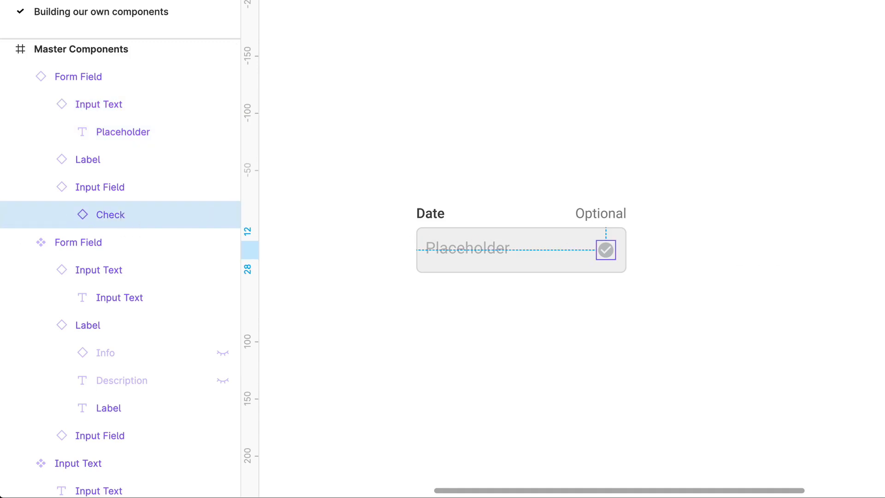
Swap the Check icon back to 'Date Range'
{"action": "type", "text": "Date Range"}
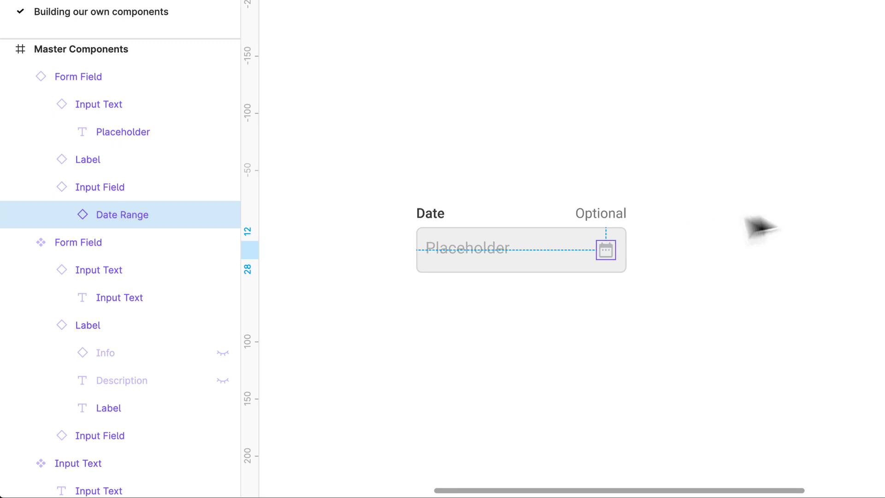